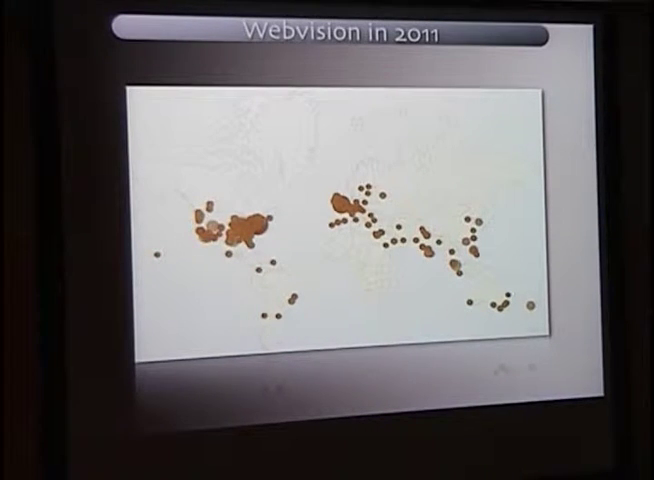
# Scroll down the Webvision homepage past the post feed toward the book contents link.
pyautogui.press('Right')
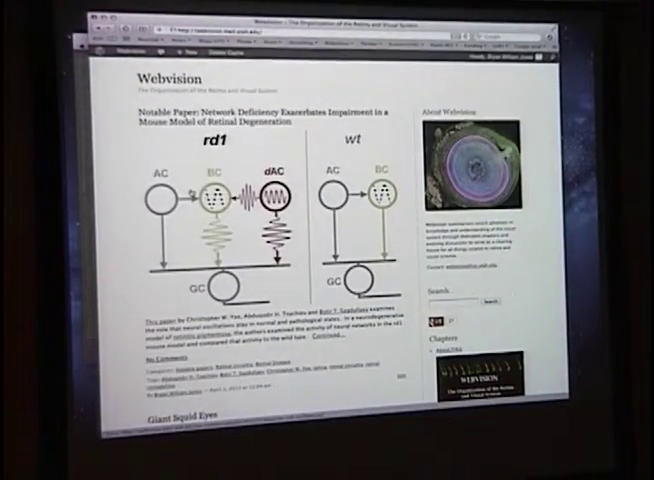
pyautogui.scroll(-3)
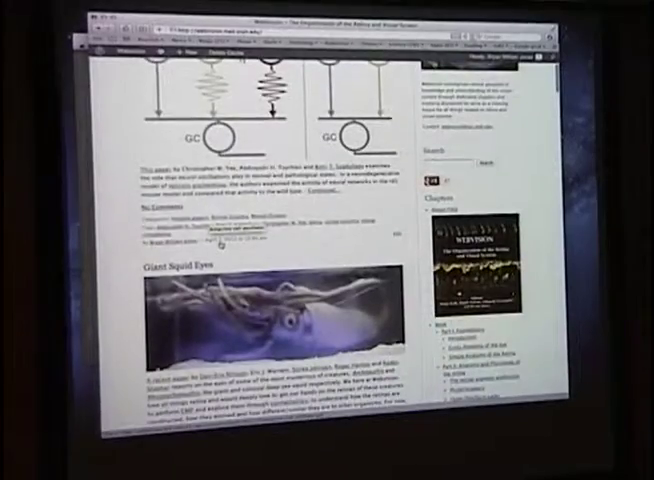
pyautogui.scroll(-3)
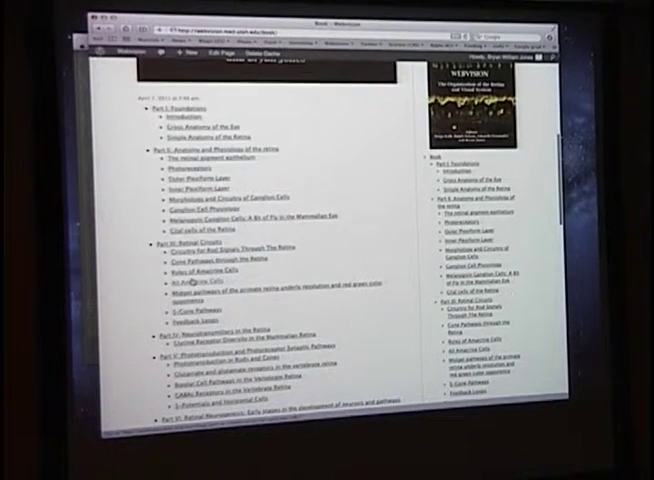
# Scroll the table of contents toward the Color Perception chapter link.
pyautogui.scroll(-3)
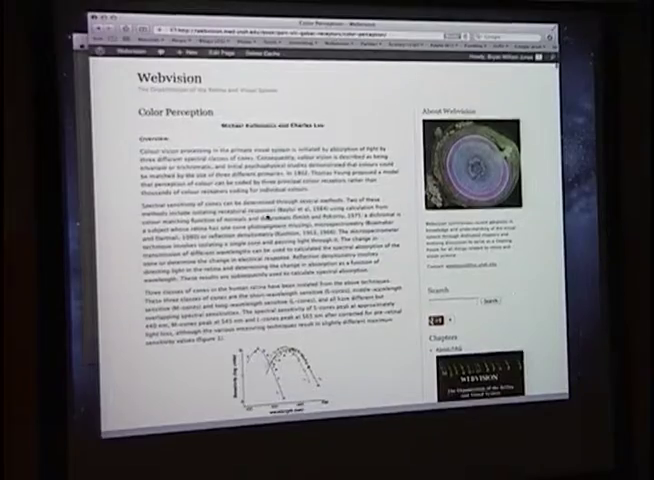
pyautogui.scroll(-3)
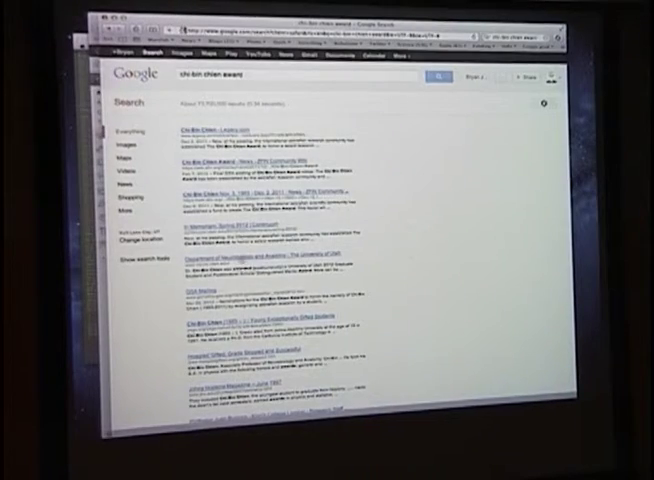
# Scroll the Google results for 'chi-bin chen award'.
pyautogui.scroll(-3)
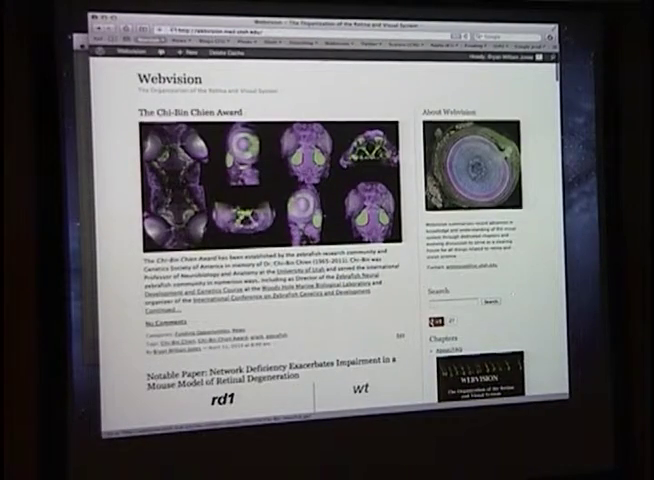
# Scroll the homepage feed down from the Chi-Bin Chen Award post past the Notable Paper post.
pyautogui.scroll(-3)
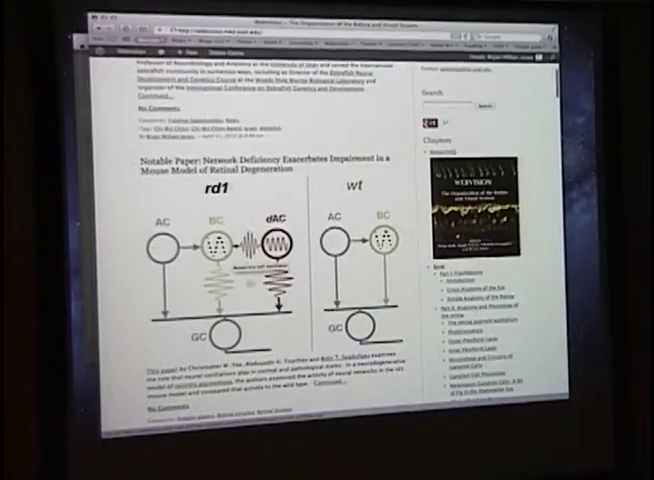